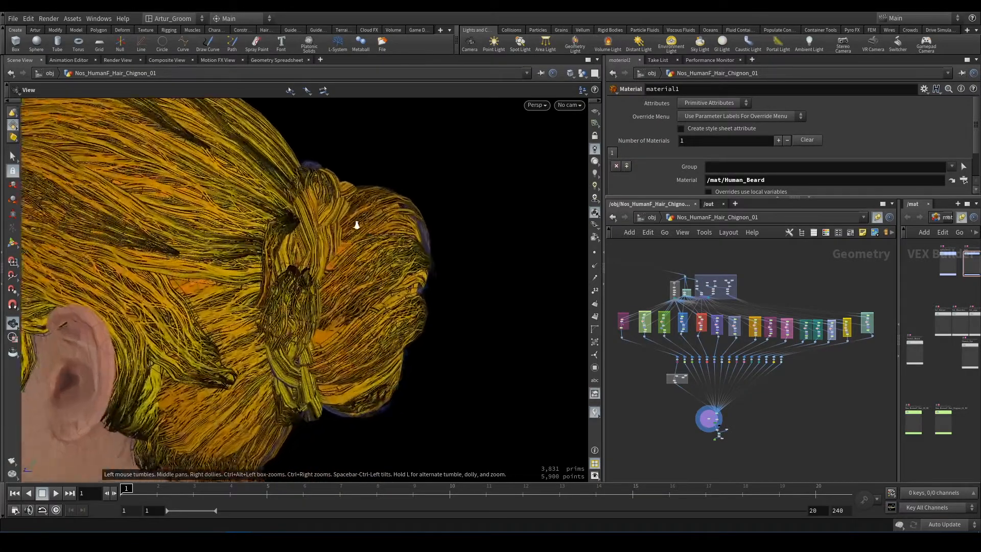
Orbit the head and display the top, side strand and nape groom sections in turn
drag(356, 225, 407, 238)
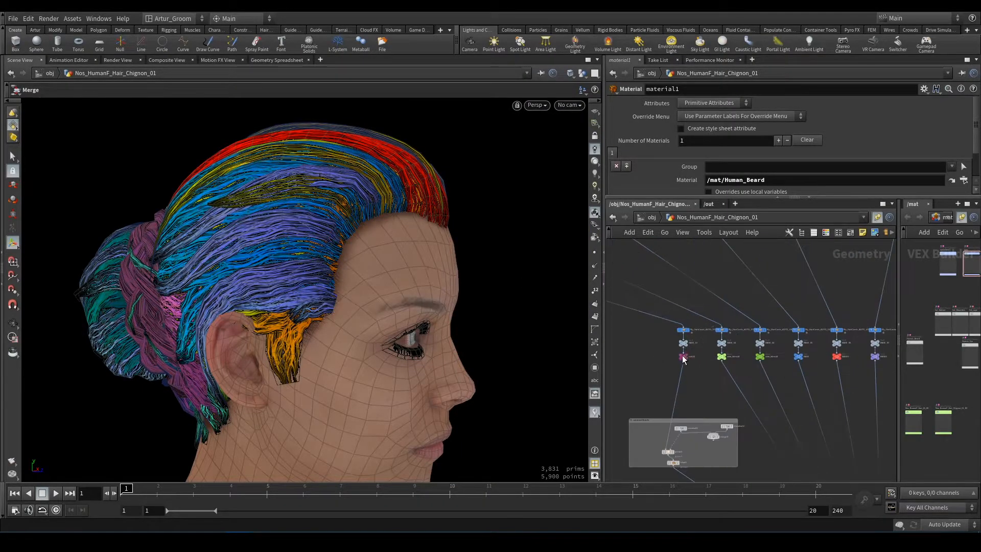
click(682, 353)
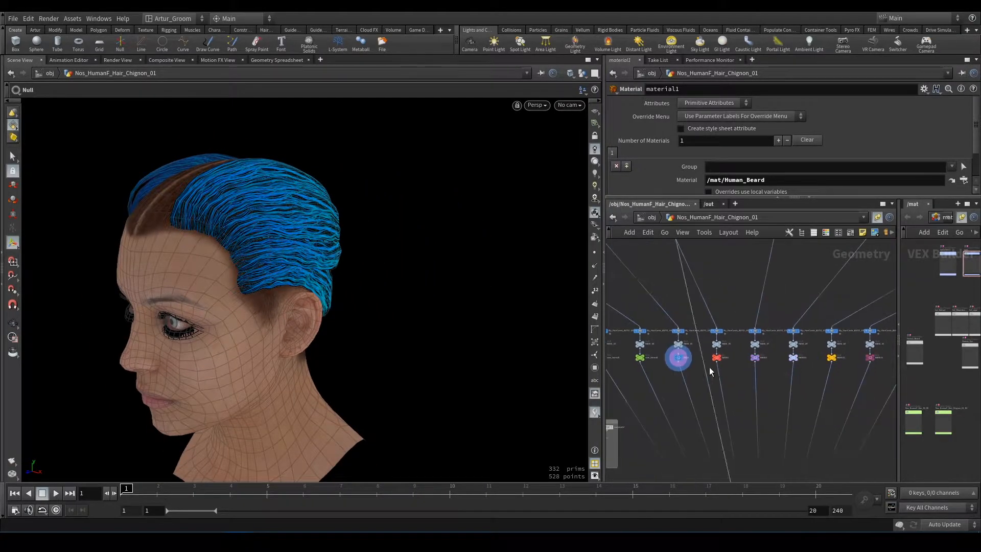
click(715, 357)
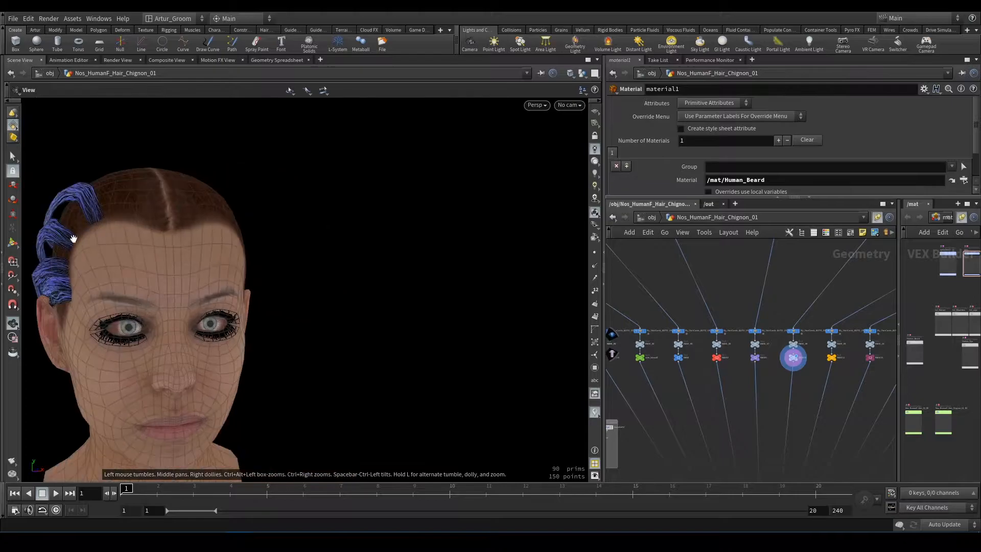
click(832, 357)
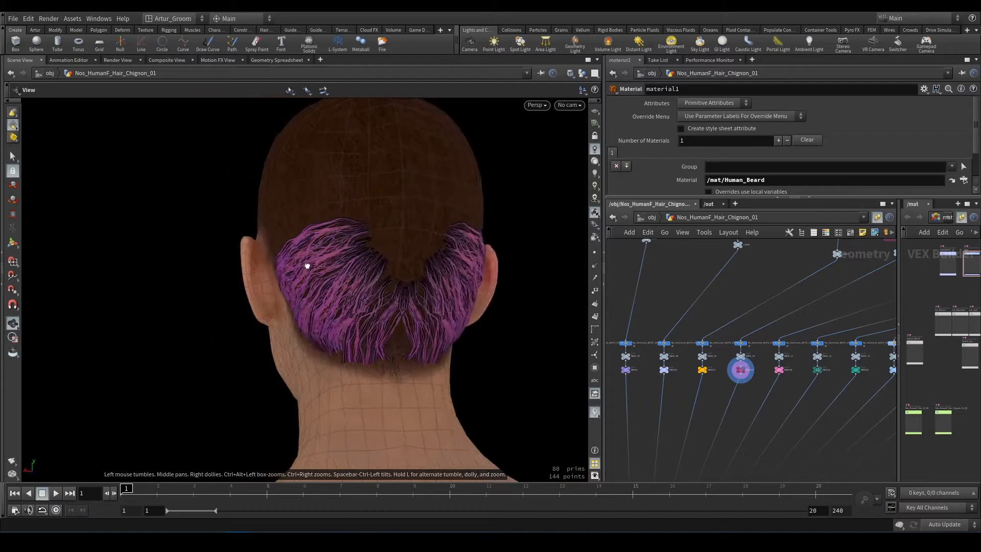
click(719, 369)
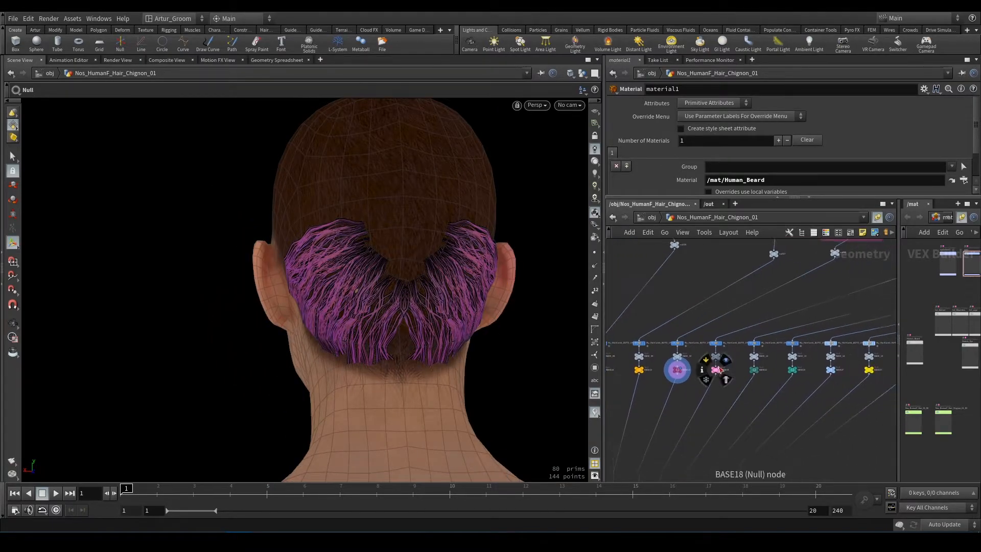
click(713, 368)
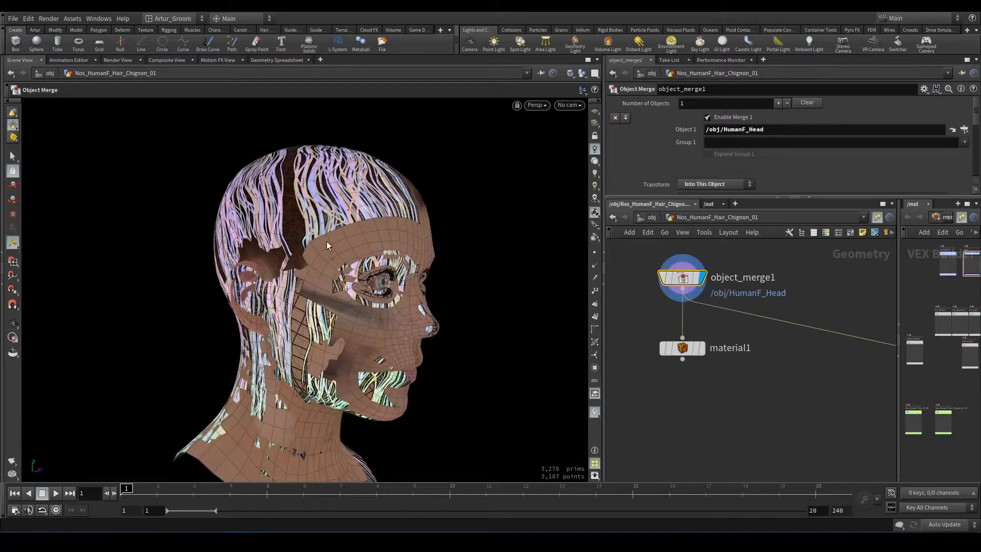
Add an Attribute Wrangle below material1 running f@density=0.0; over points
click(680, 347)
text(f@density=)
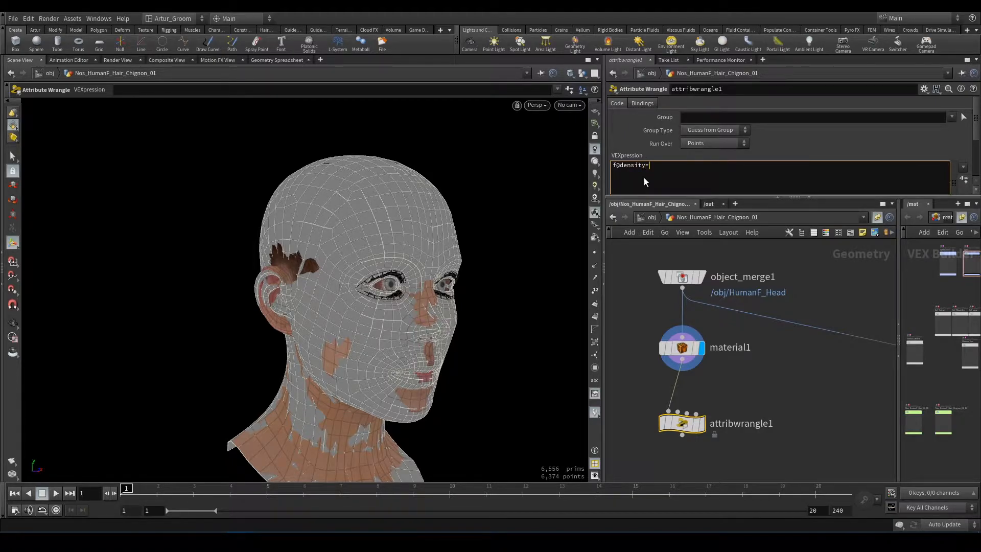
text(0,0)
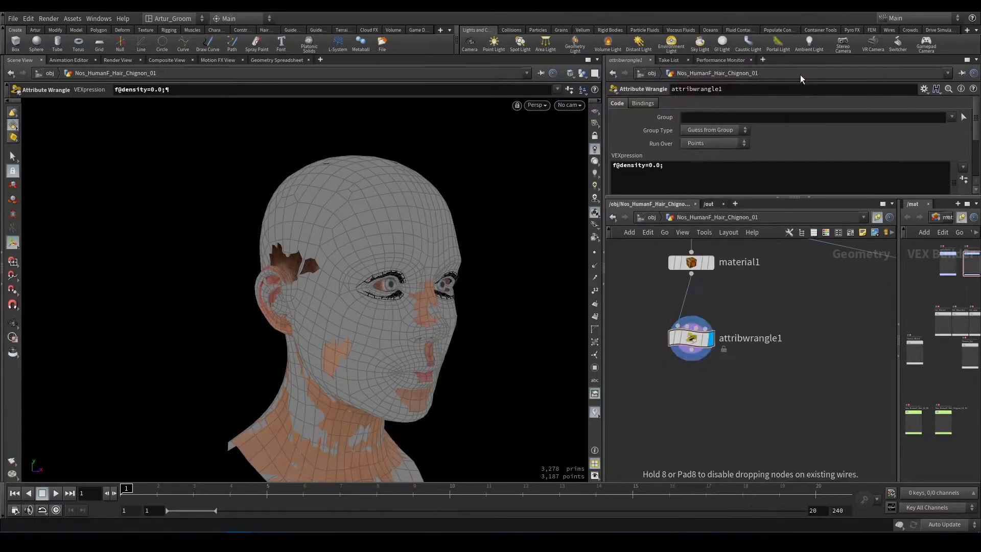
click(690, 396)
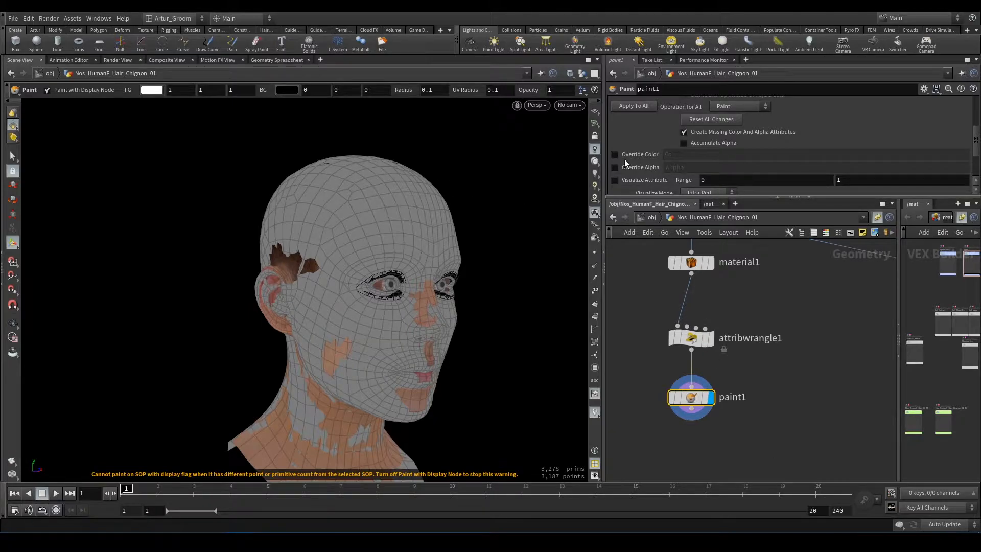
Place a Paint SOP below attribwrangle1 and make it the display node
click(614, 154)
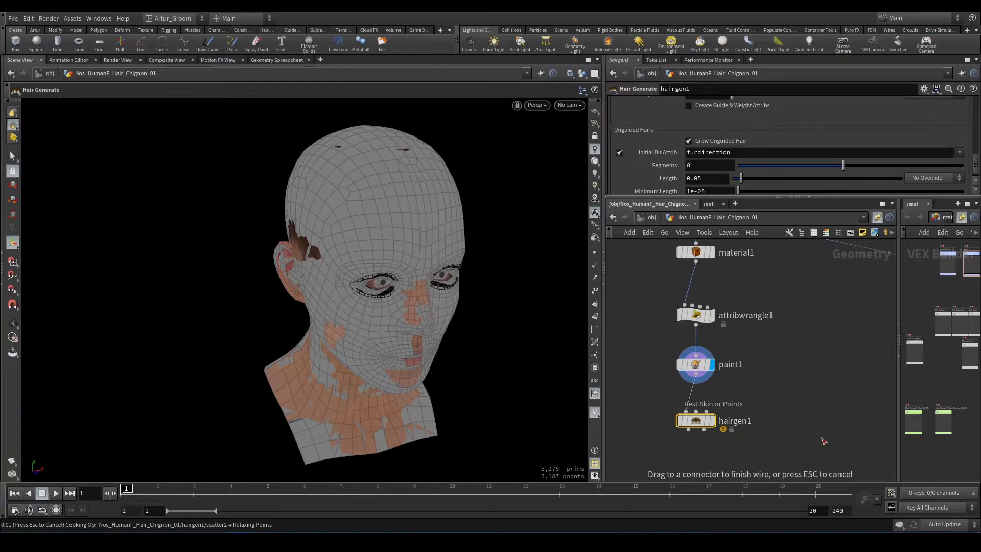
Connect Hair Generate to paint1, display it, and try density values 0.001 and 0.005
key(Escape)
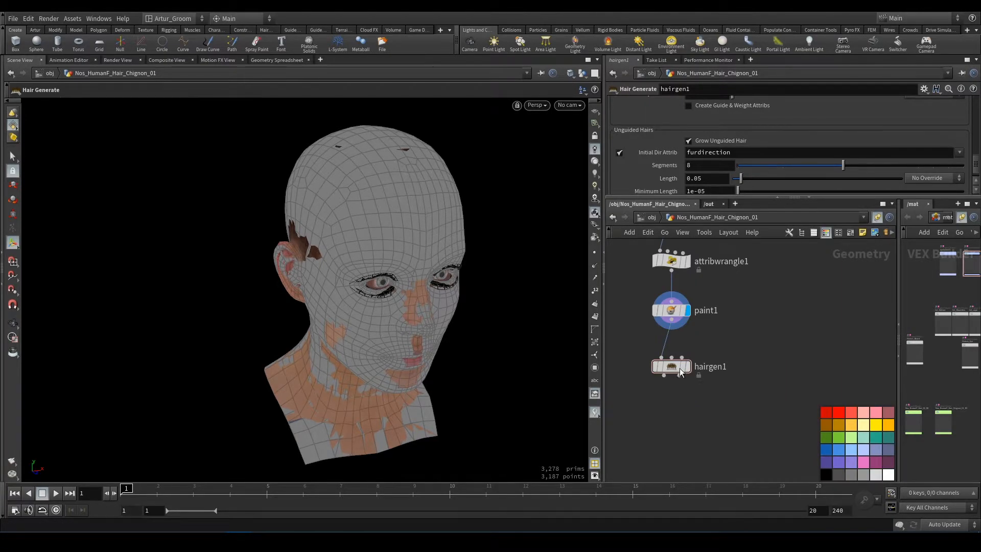
click(670, 366)
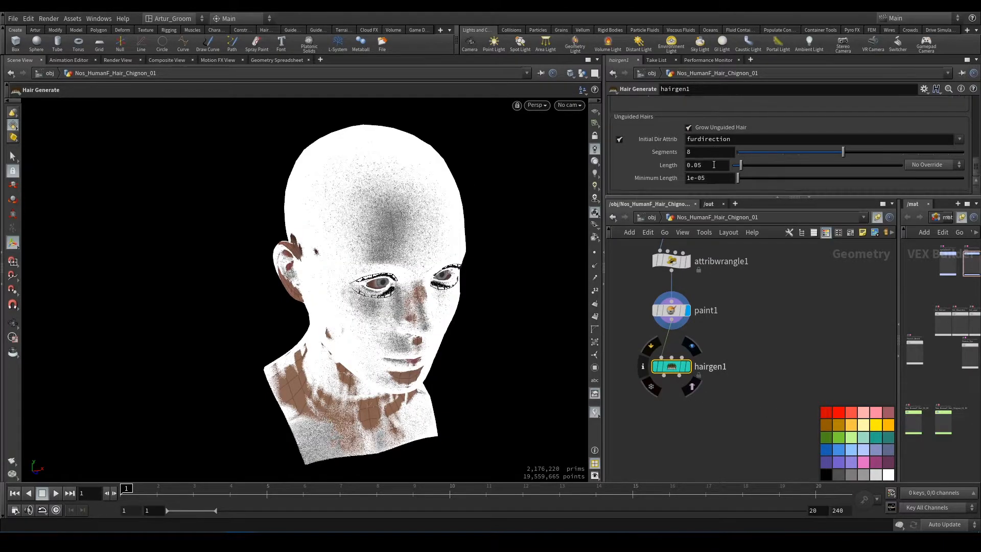
click(620, 97)
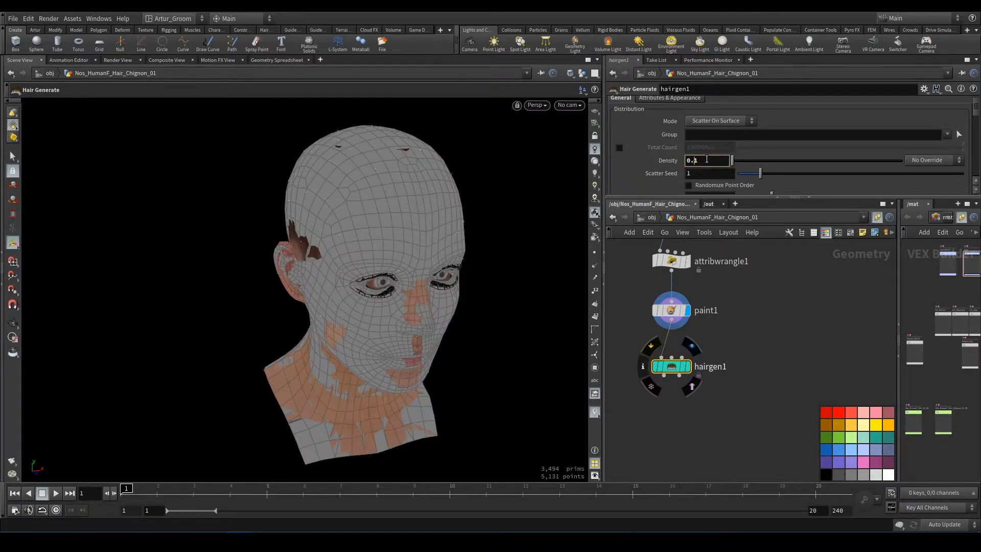
text(0.001)
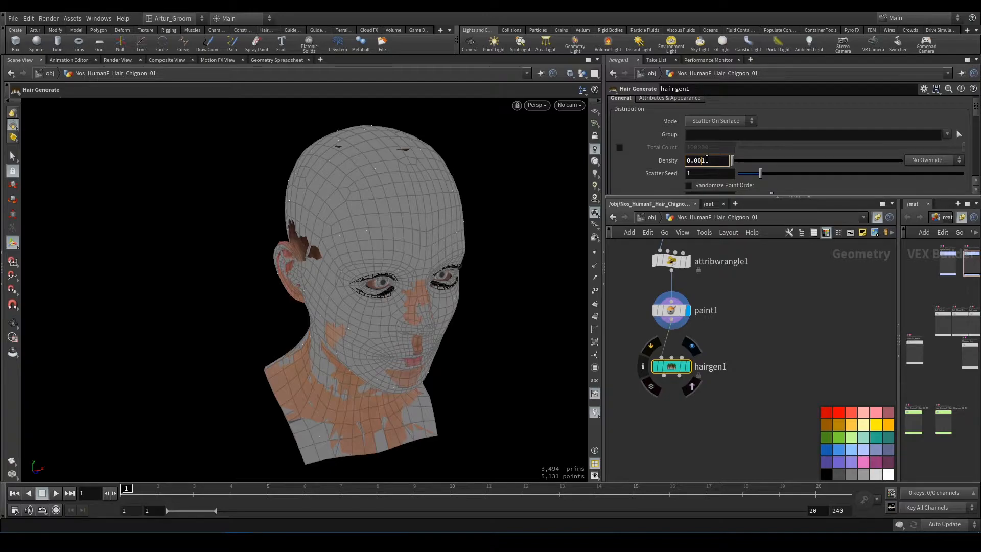
text(0.005)
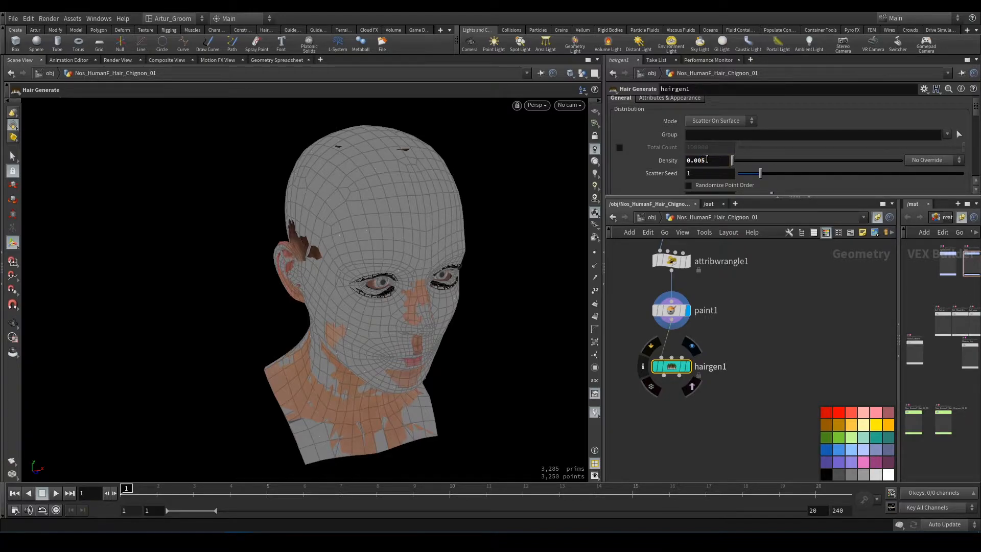
Set Density override to Skin Attribute 'density' and enter a density of 0.02
click(931, 159)
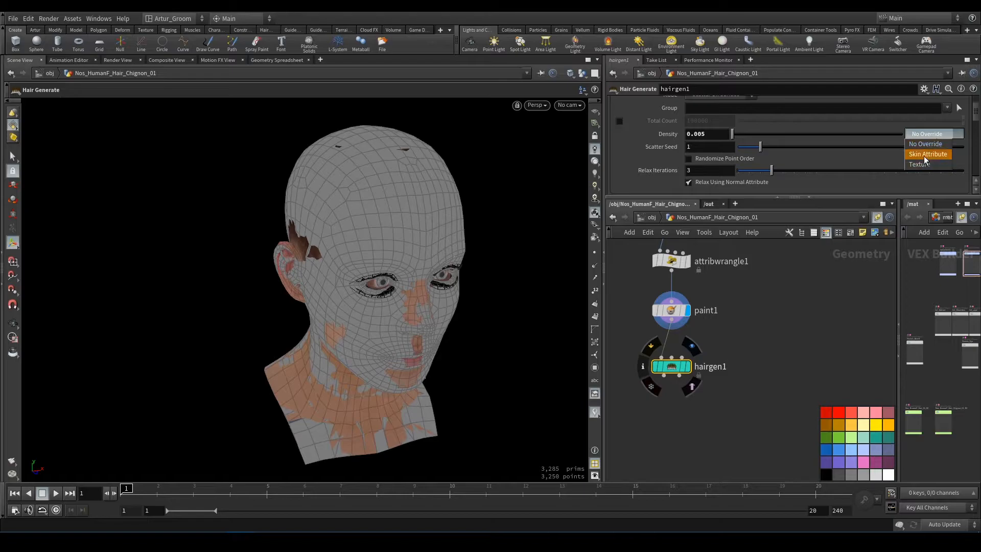
click(928, 153)
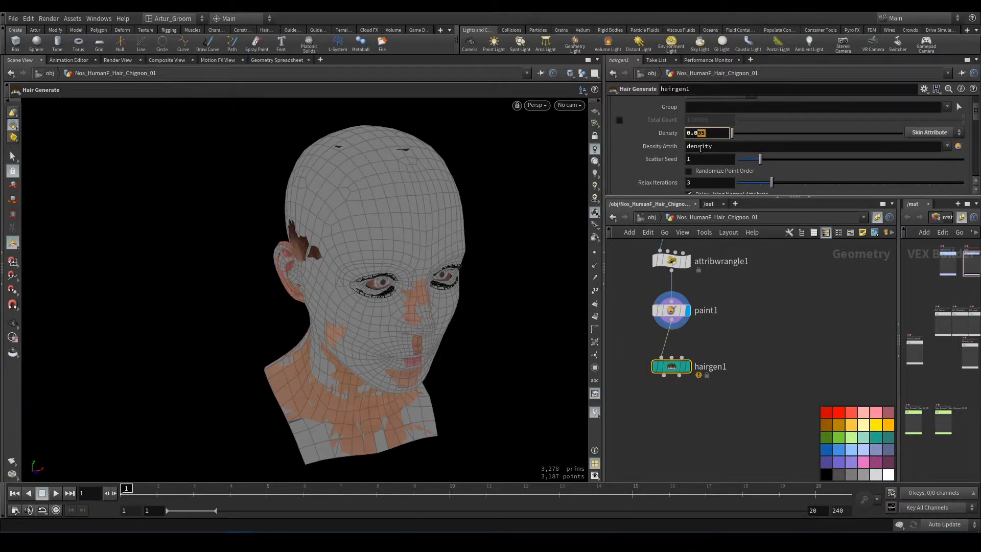
scroll(down, 3)
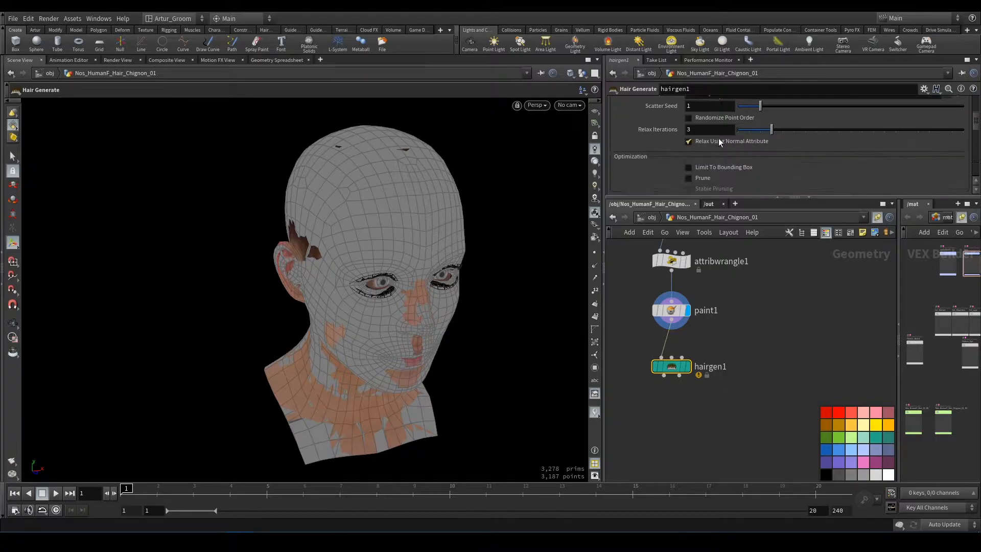
scroll(down, 3)
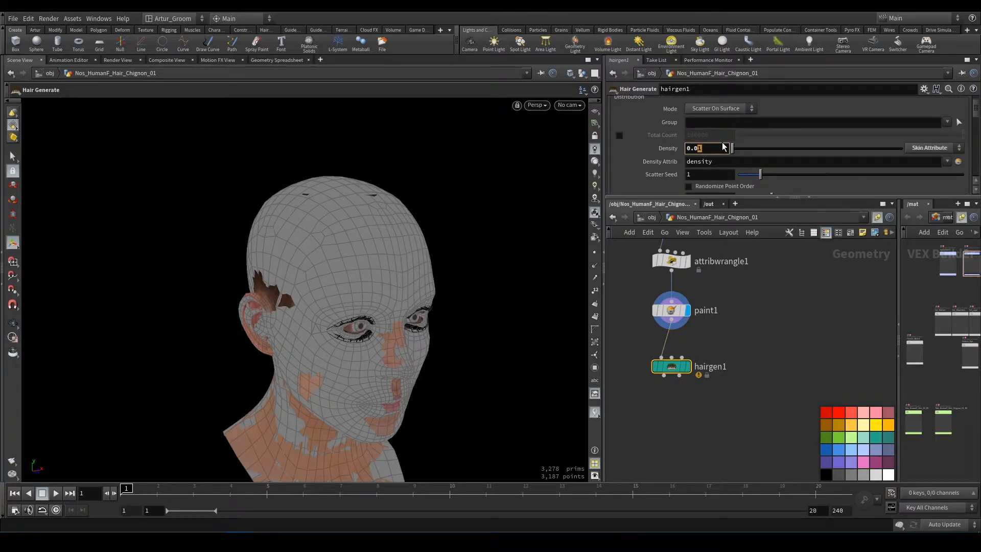
text(0.02)
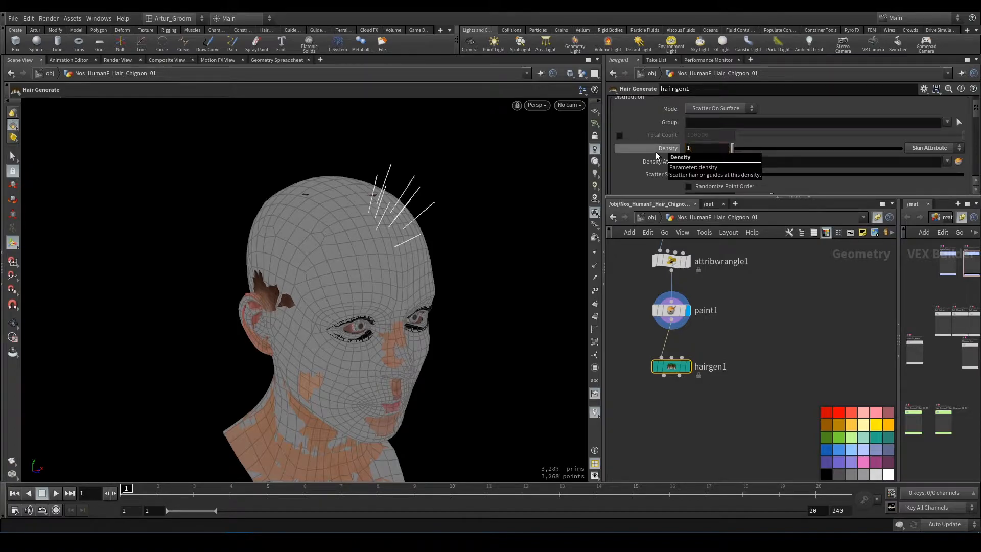
click(705, 148)
text(.1)
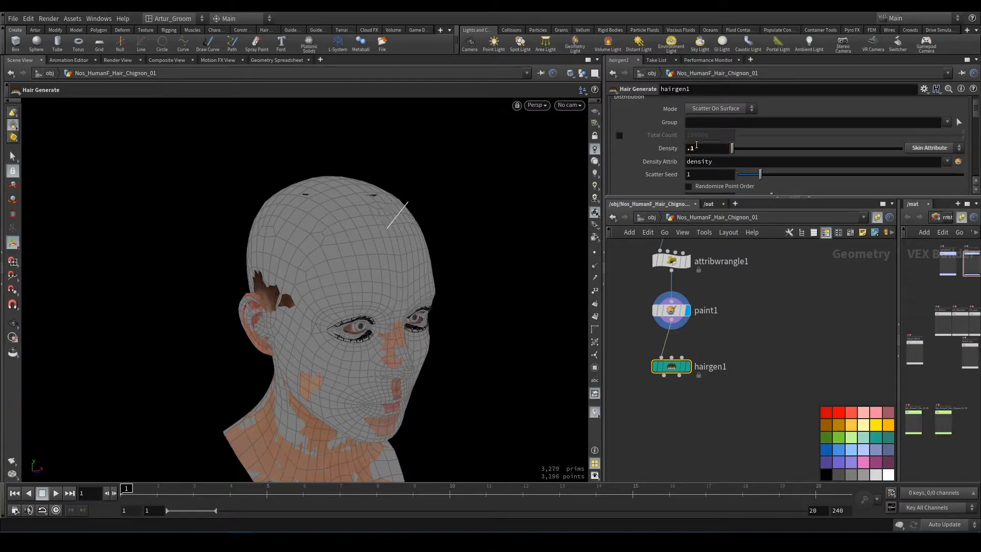
scroll(down, 3)
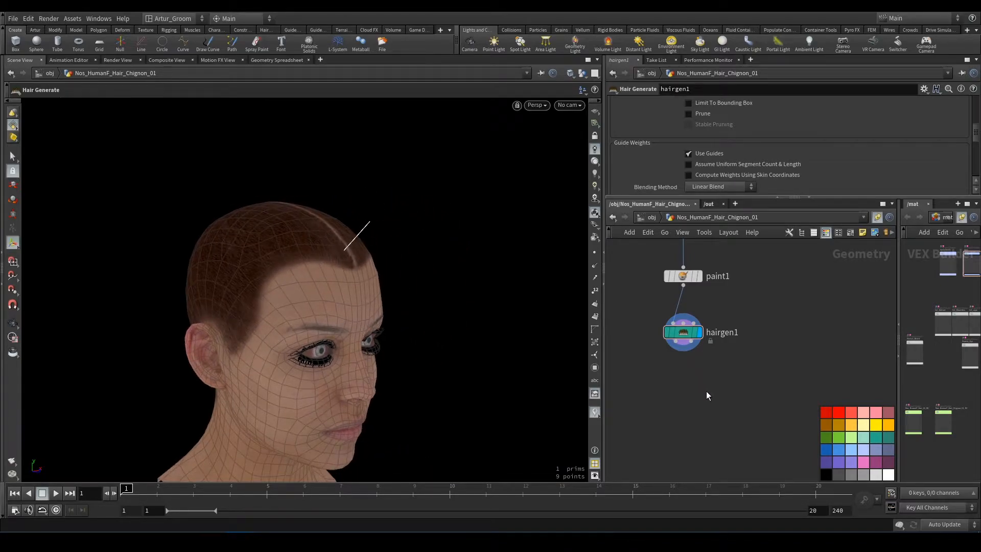
Search the Tab menu for 'art', then 'groo', to place a Guide Groom node
key(tab)
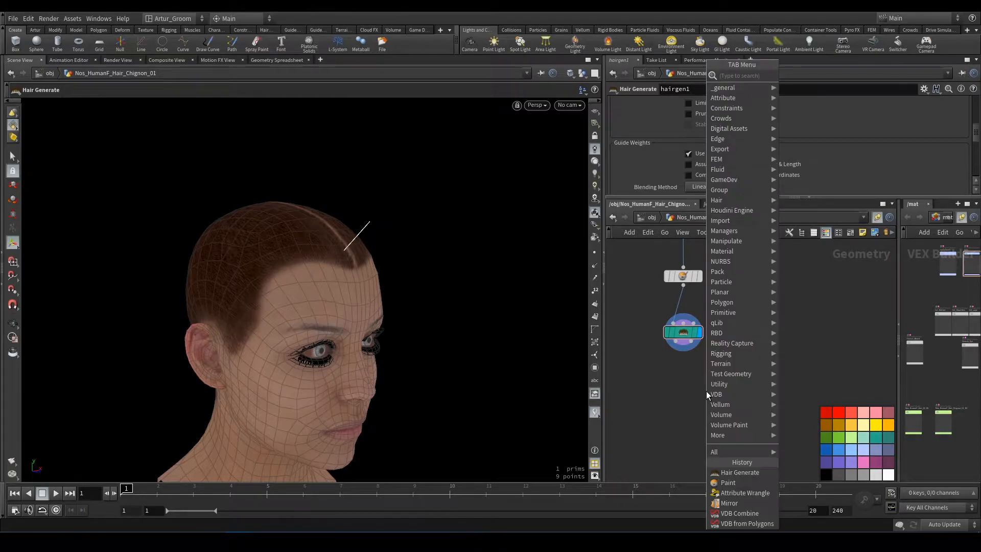
text(art)
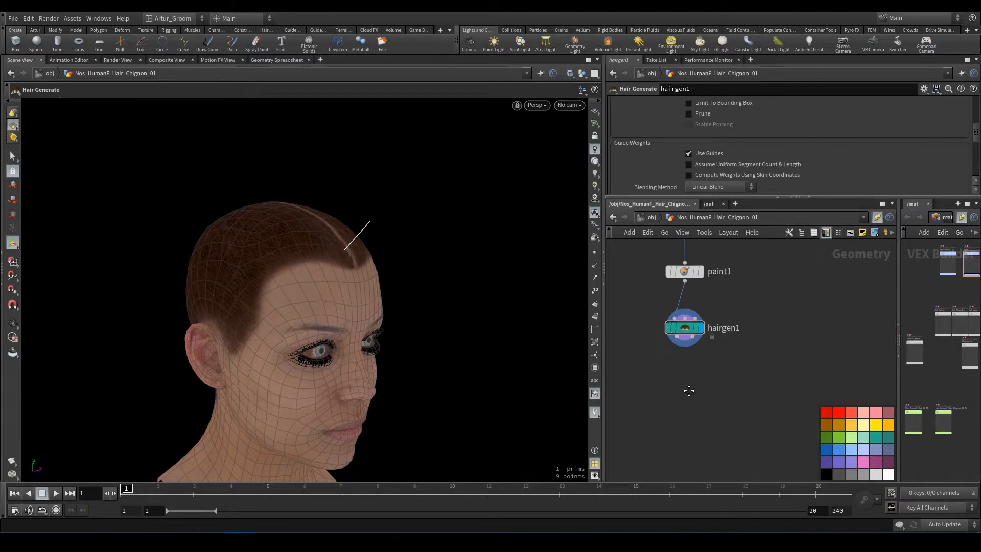
key(tab)
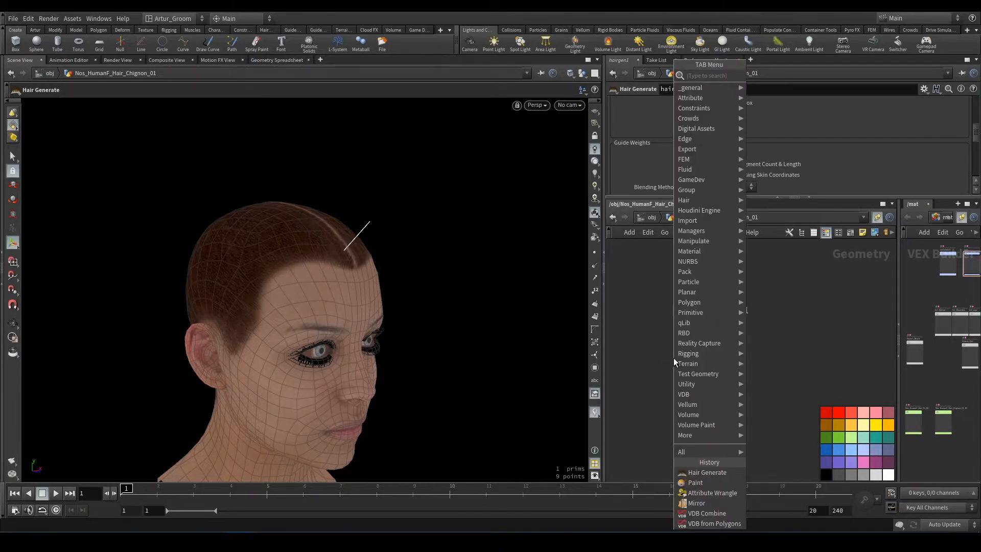
text(groo)
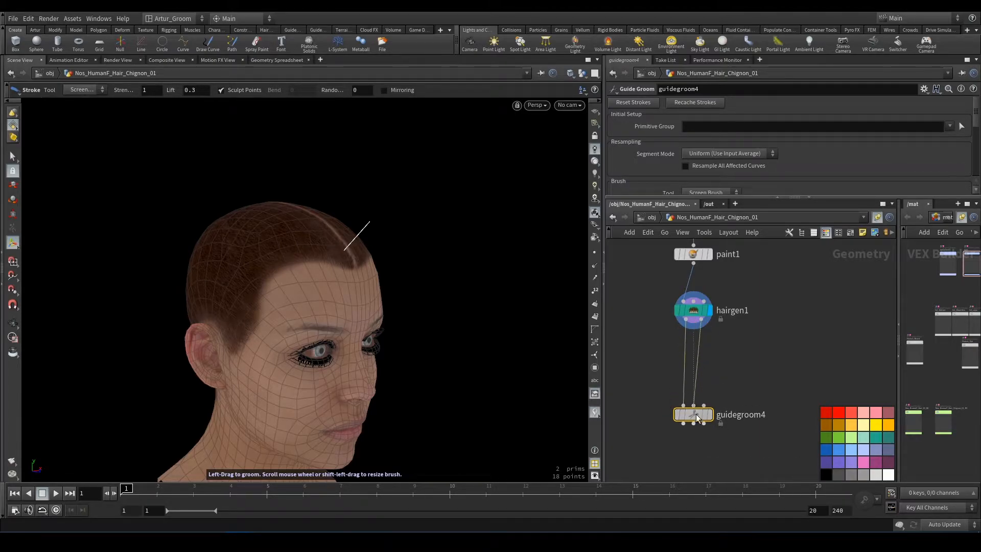
mouse_move(693, 416)
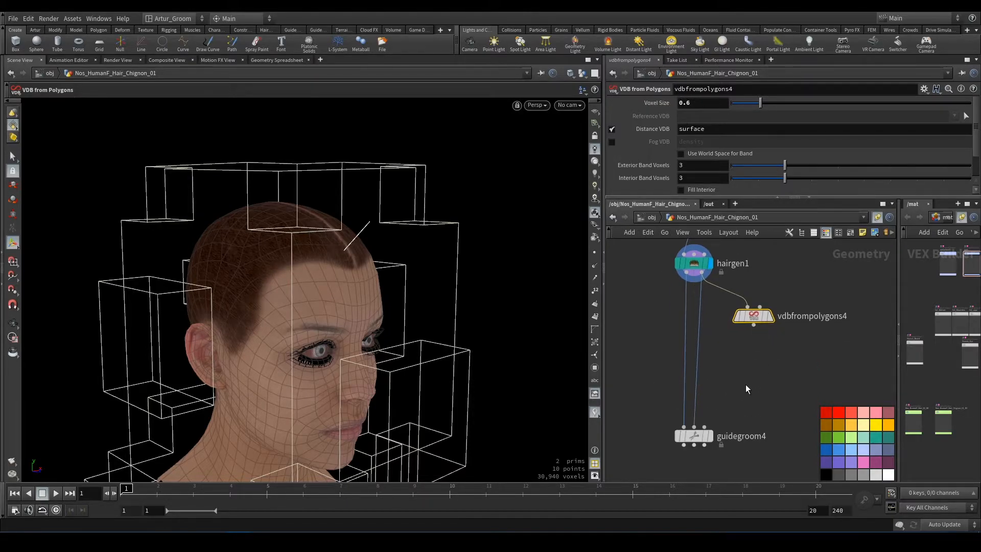
Select vdbfrompolygons and Tab-search 'conv' to create a Convert VDB node below it
click(753, 315)
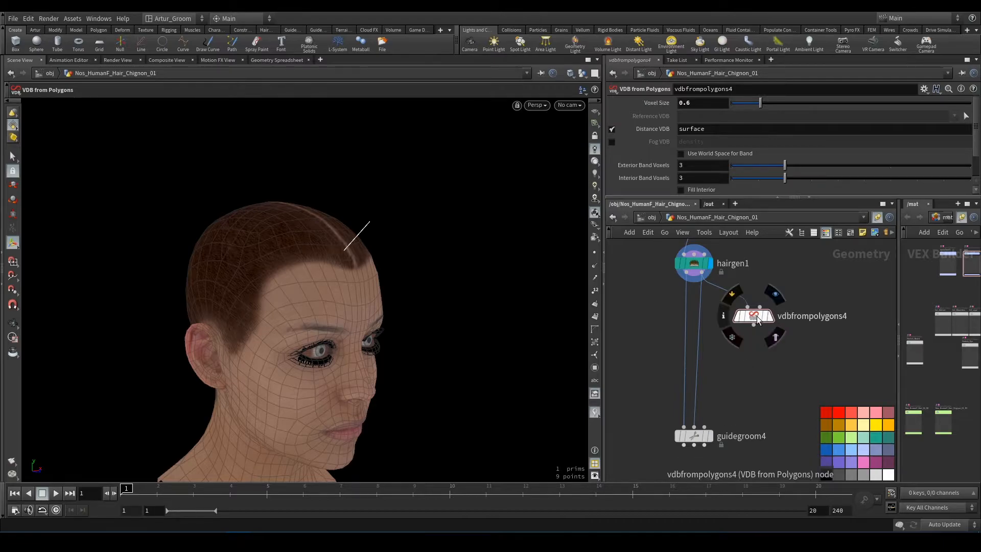
key(Tab)
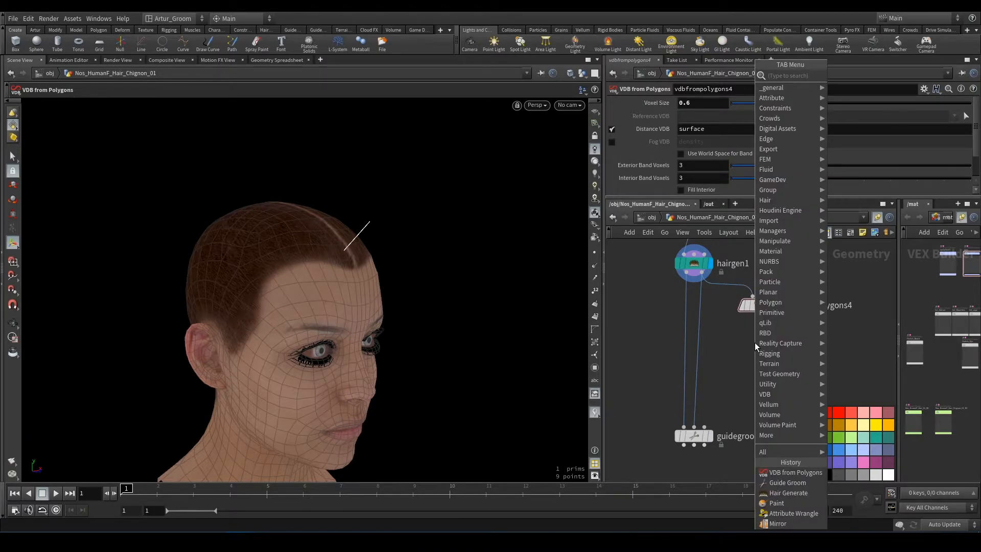
text(conv)
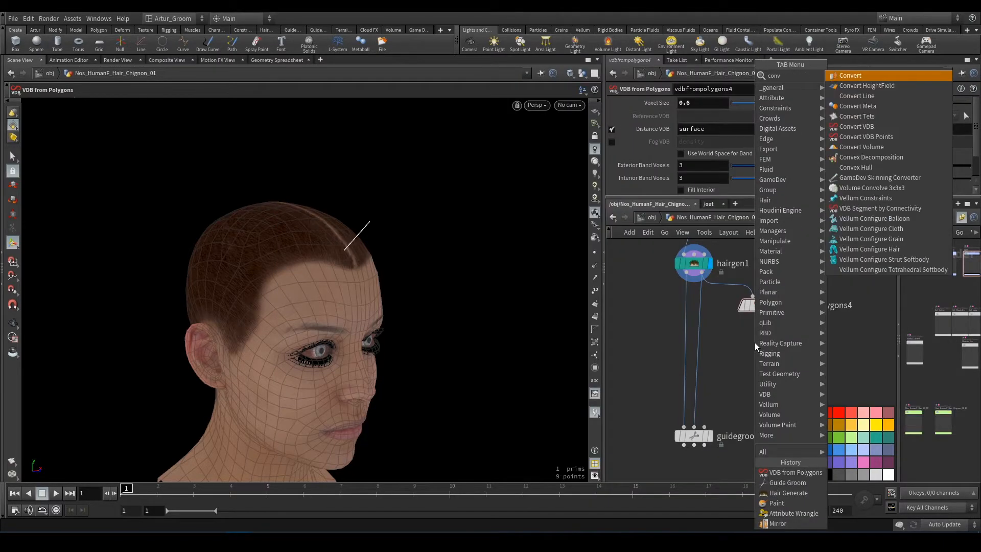
mouse_move(868, 126)
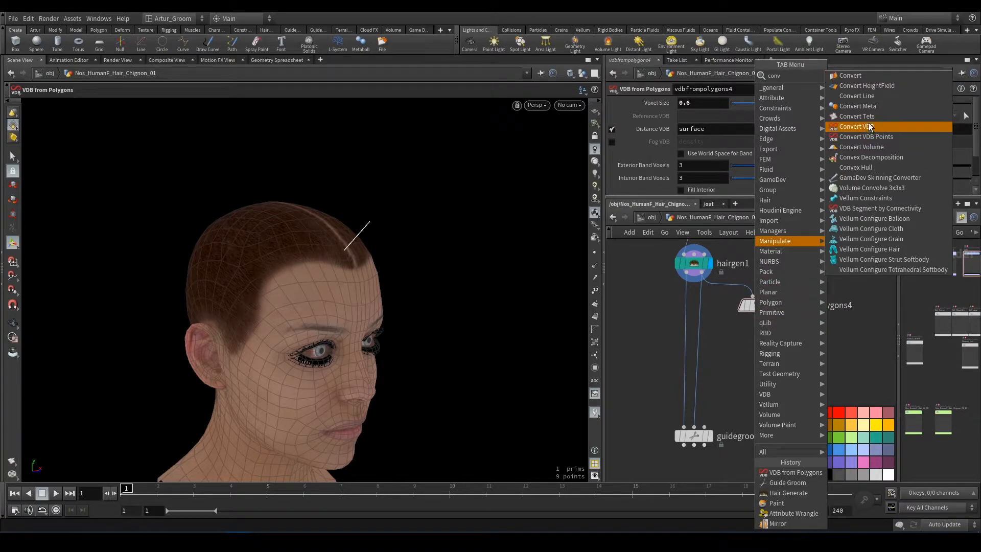
click(858, 126)
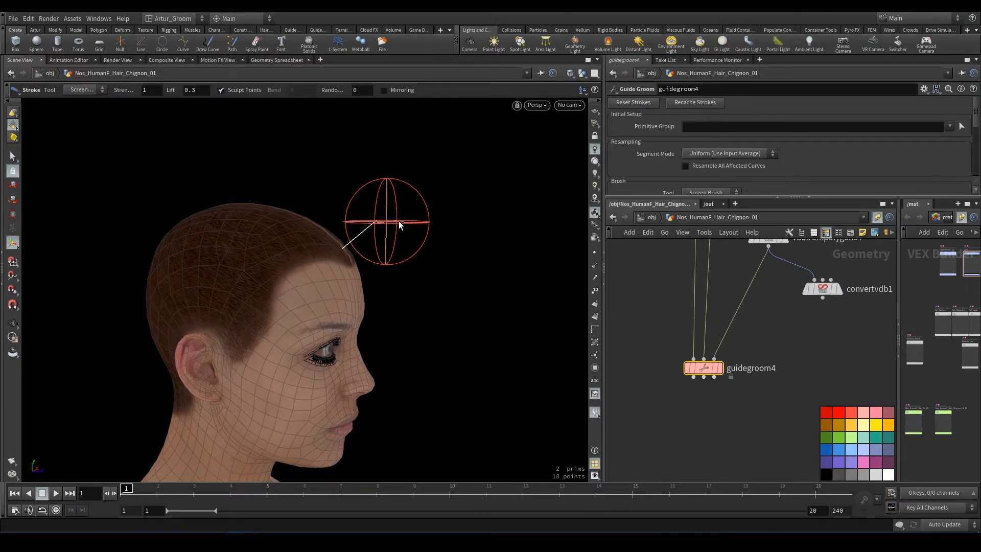
mouse_move(369, 209)
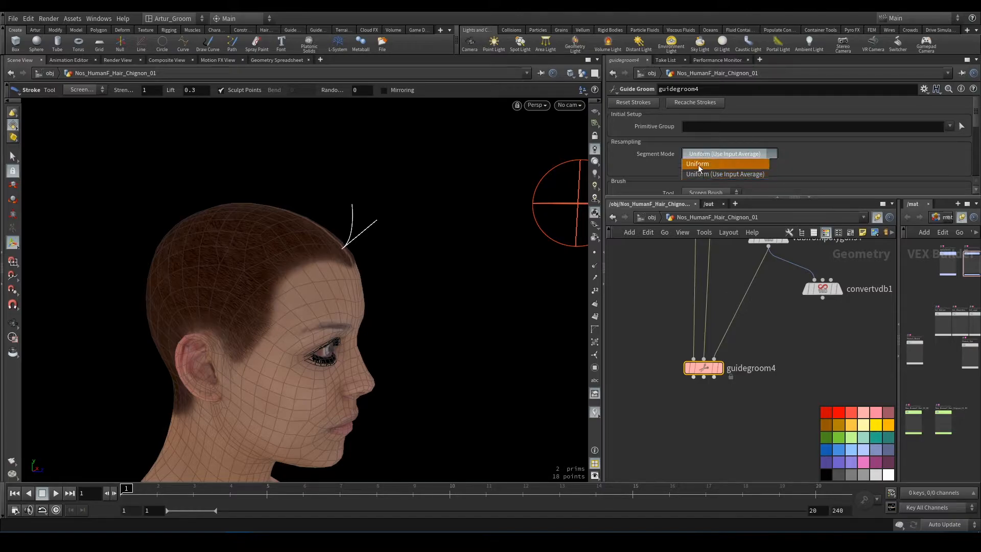
Set guidegroom4 Segment Mode to Uniform and uncheck Lock Roots In Place
click(696, 163)
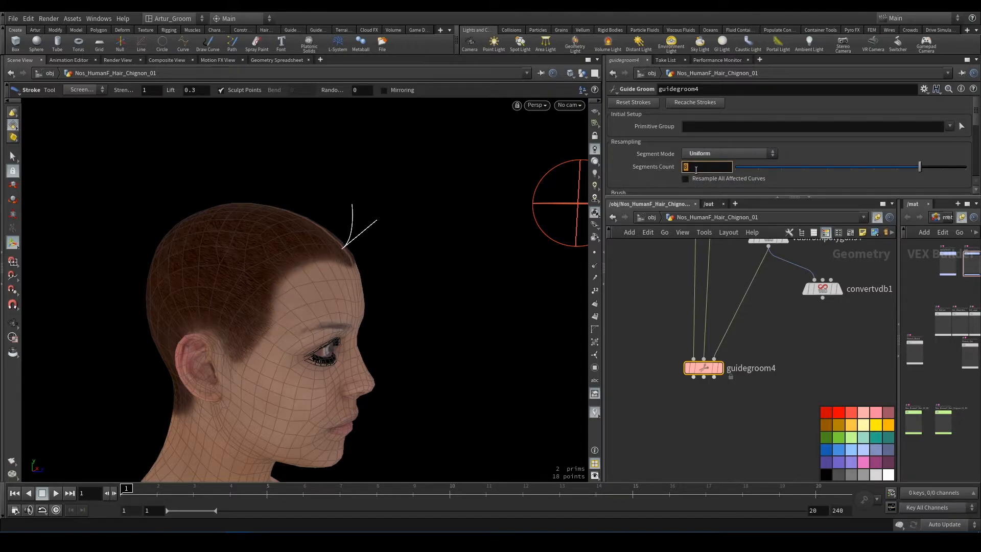
mouse_move(337, 259)
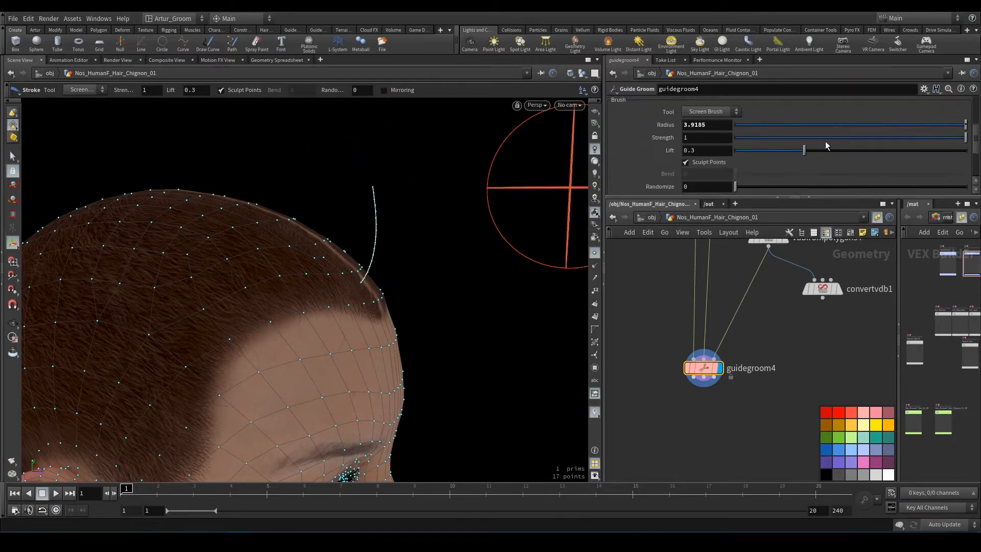
scroll(down, 3)
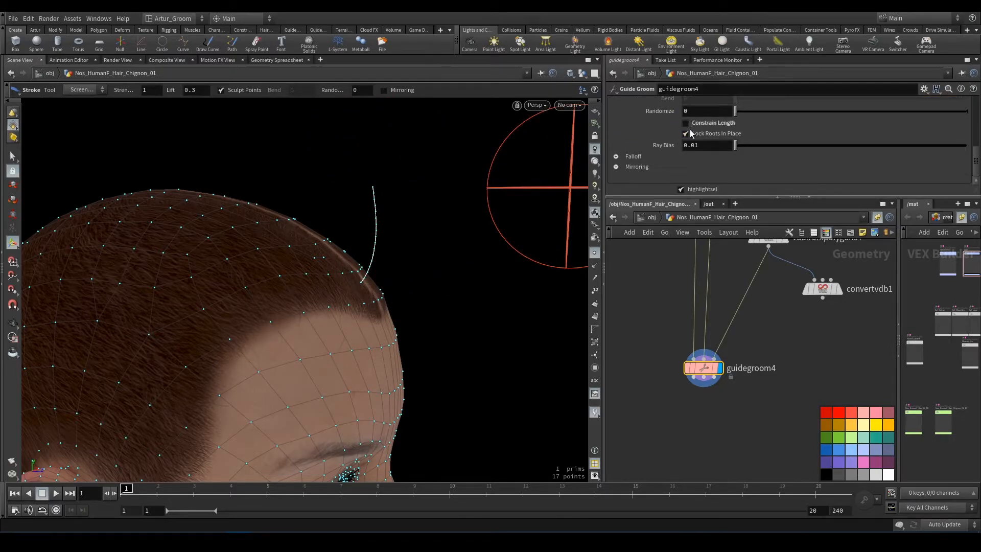
click(685, 133)
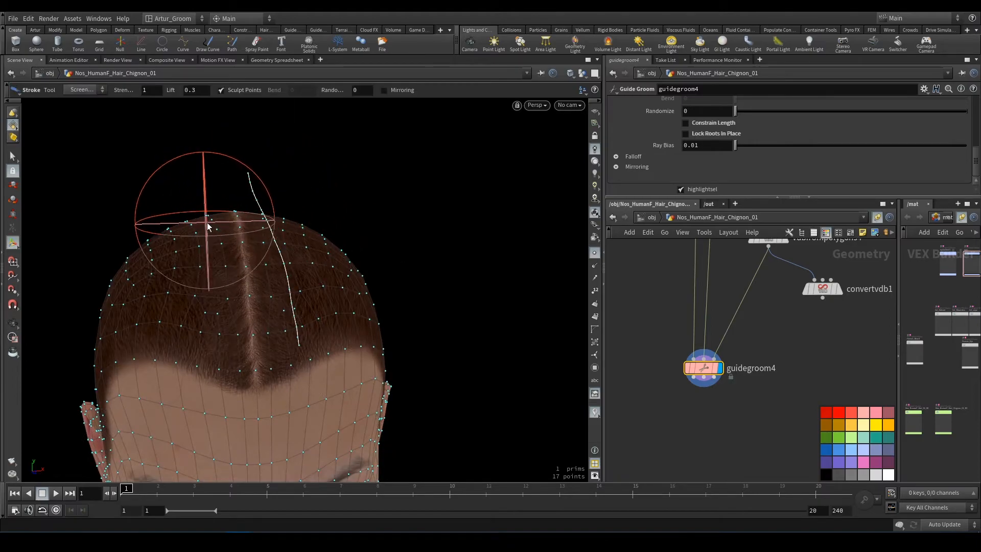
Tab-search 'art' and place ArtTools_Haircards under guidegroom4
key(Tab)
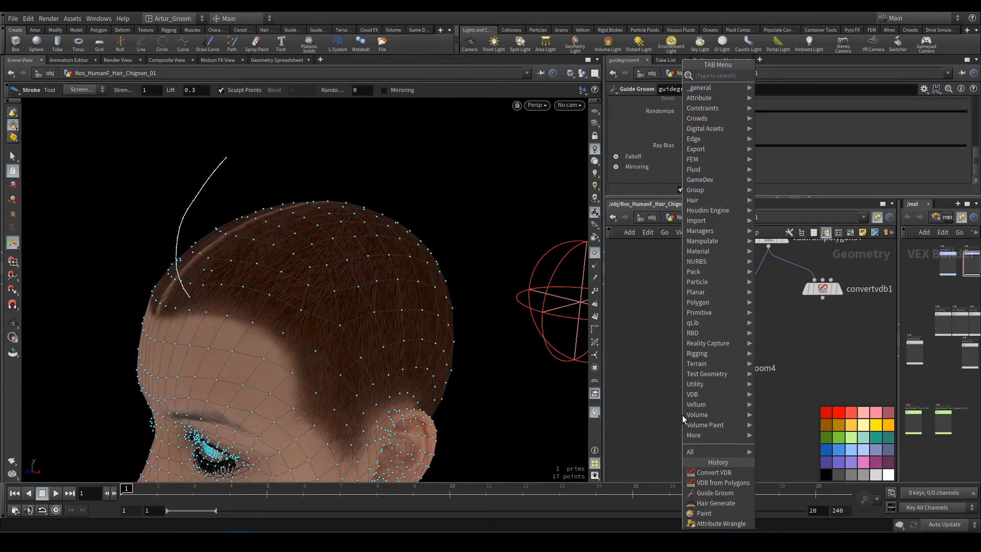
text(art)
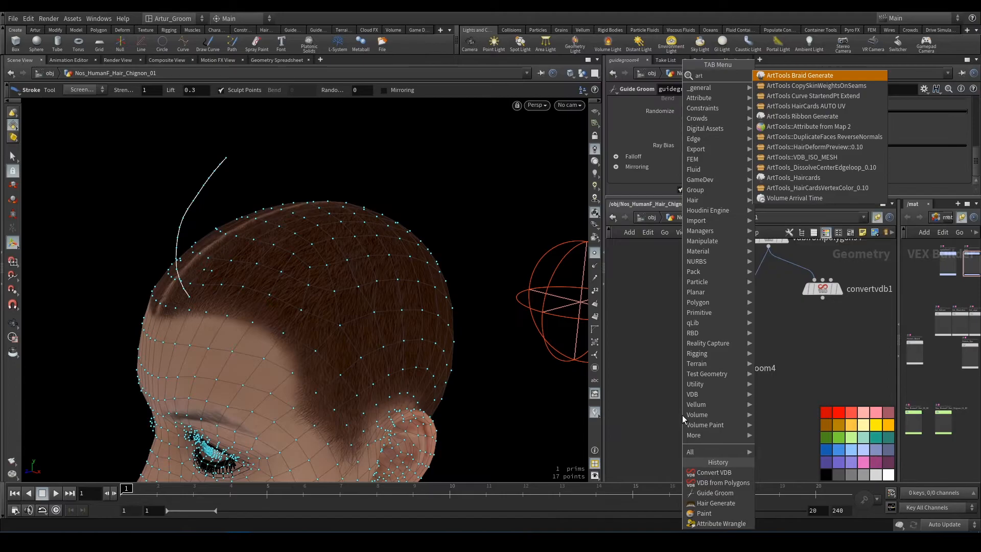
mouse_move(817, 185)
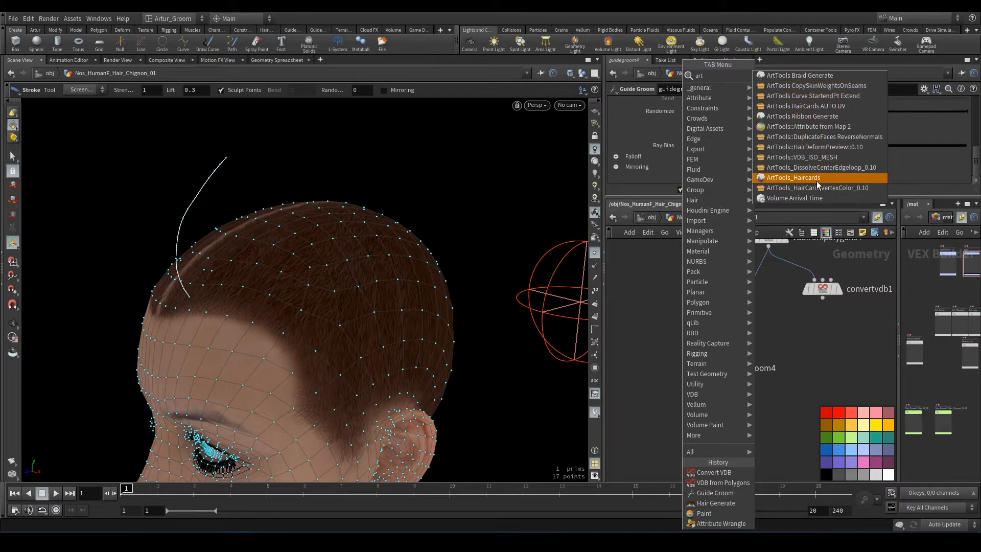
mouse_move(813, 181)
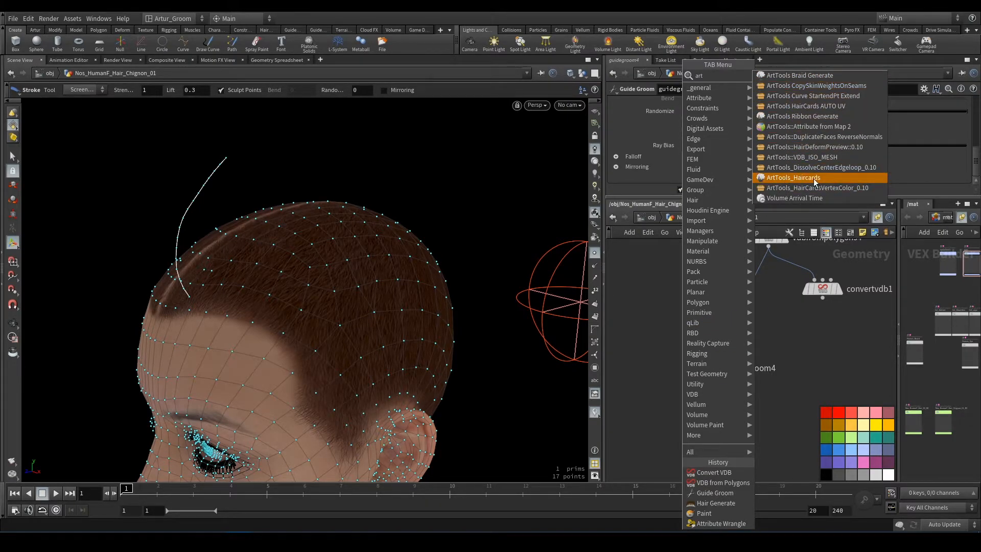
click(795, 178)
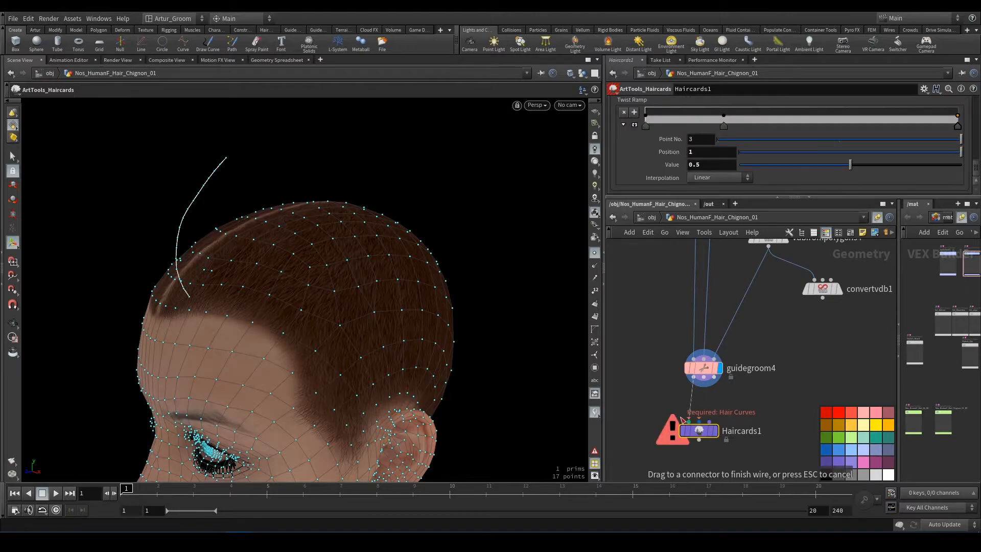
mouse_move(698, 430)
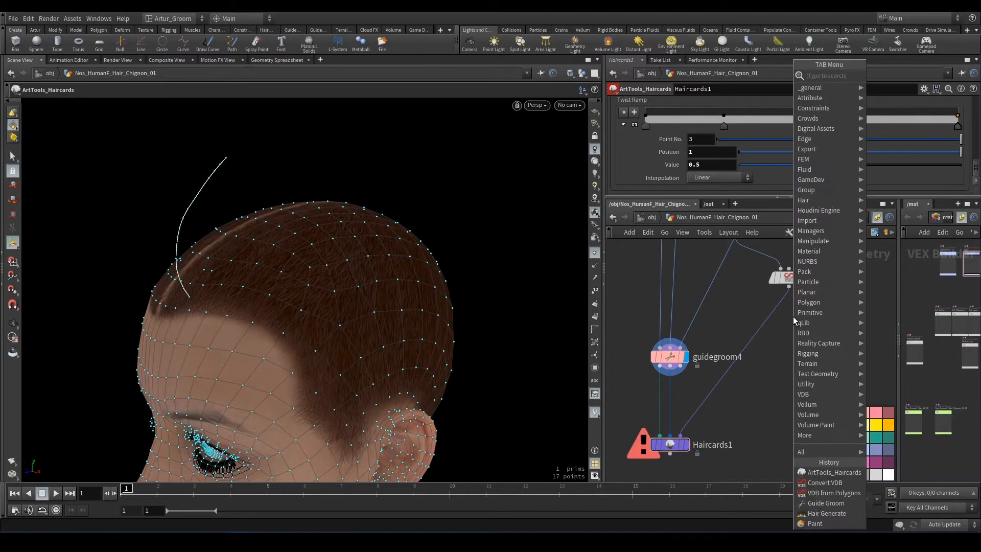
Add a Normal node (cusp 150) after convertvdb1, convert to polygons, and display Haircards
text(norm)
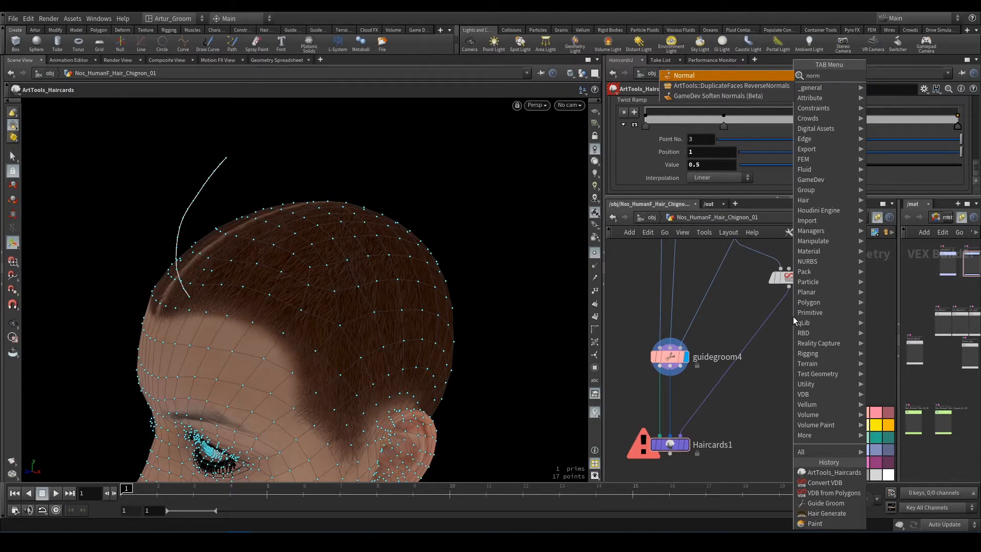
click(685, 75)
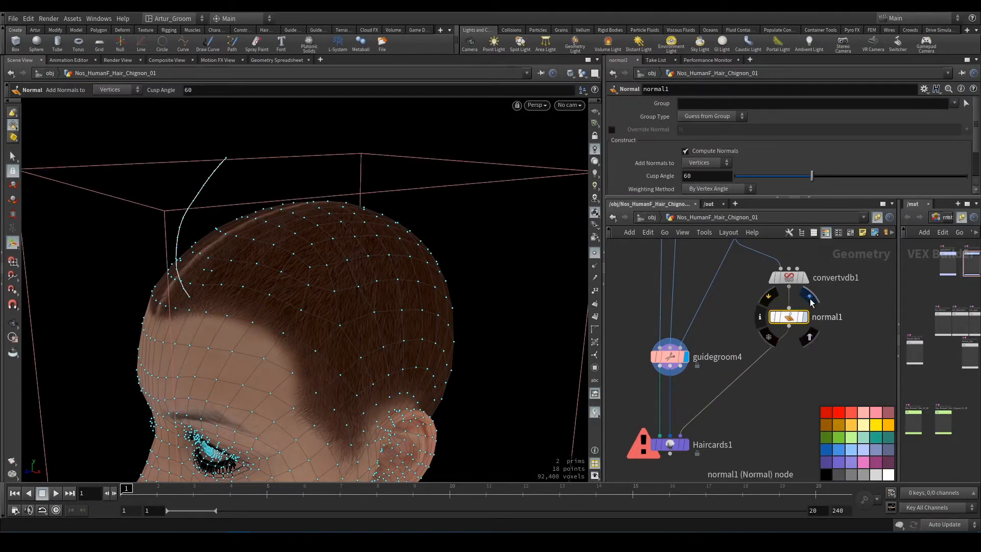
click(788, 277)
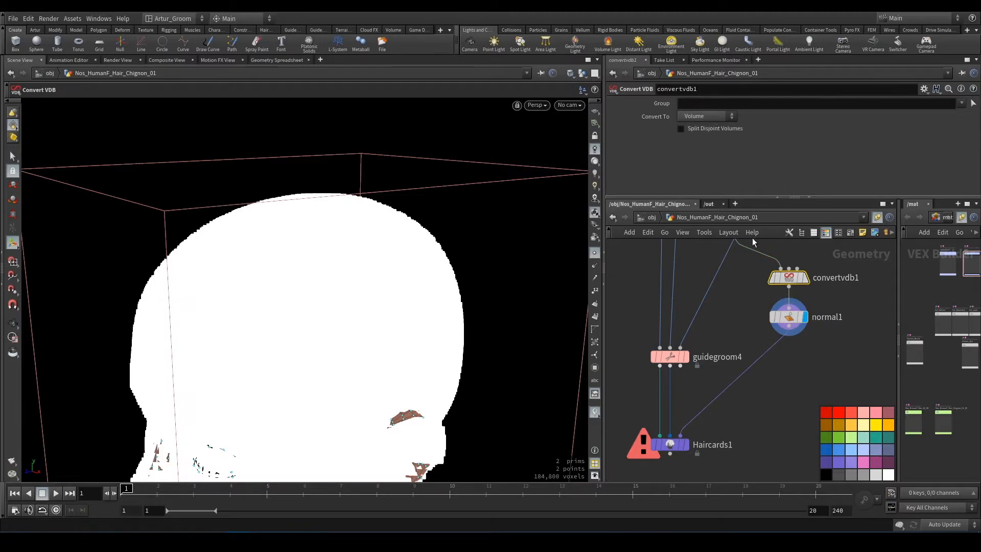
click(706, 116)
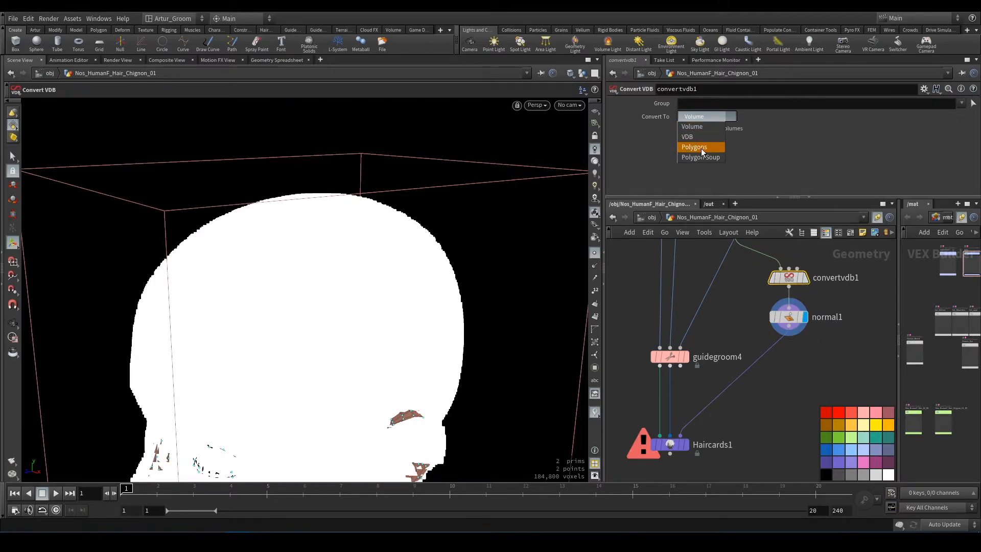
click(693, 146)
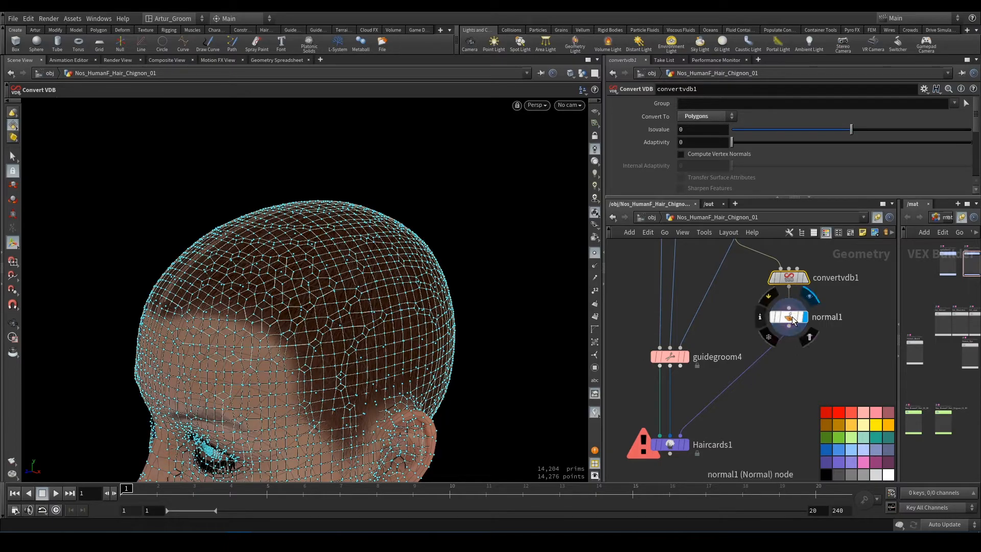
click(788, 316)
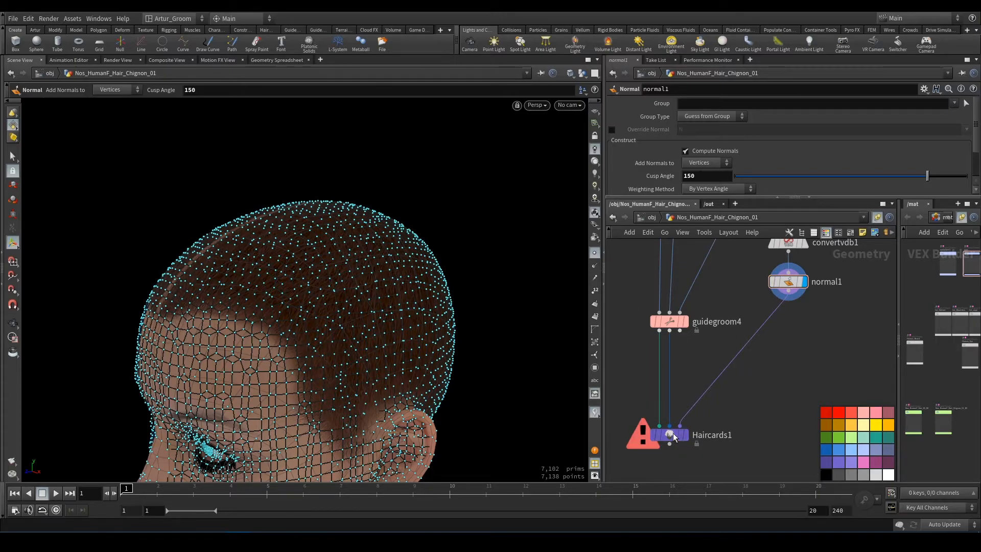
click(669, 435)
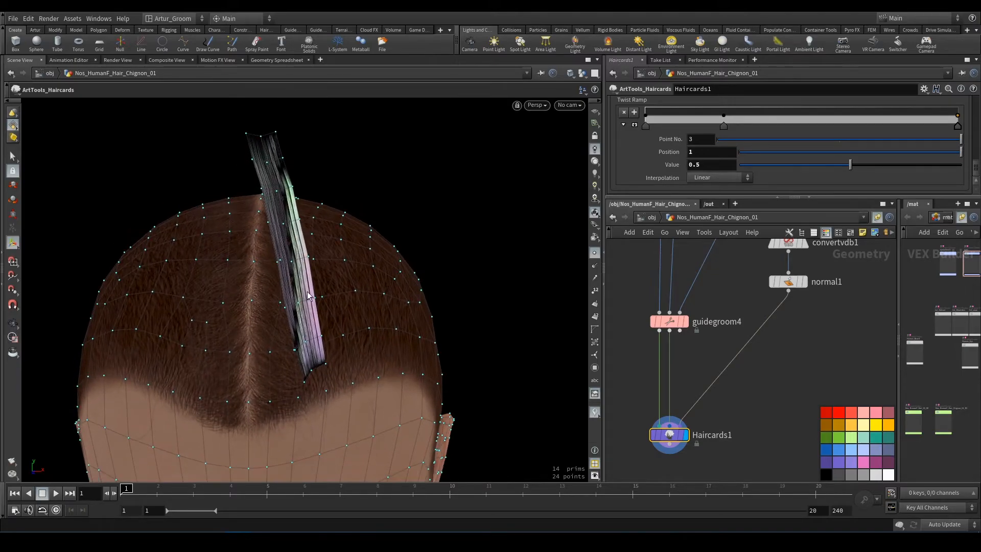
drag(312, 281, 251, 269)
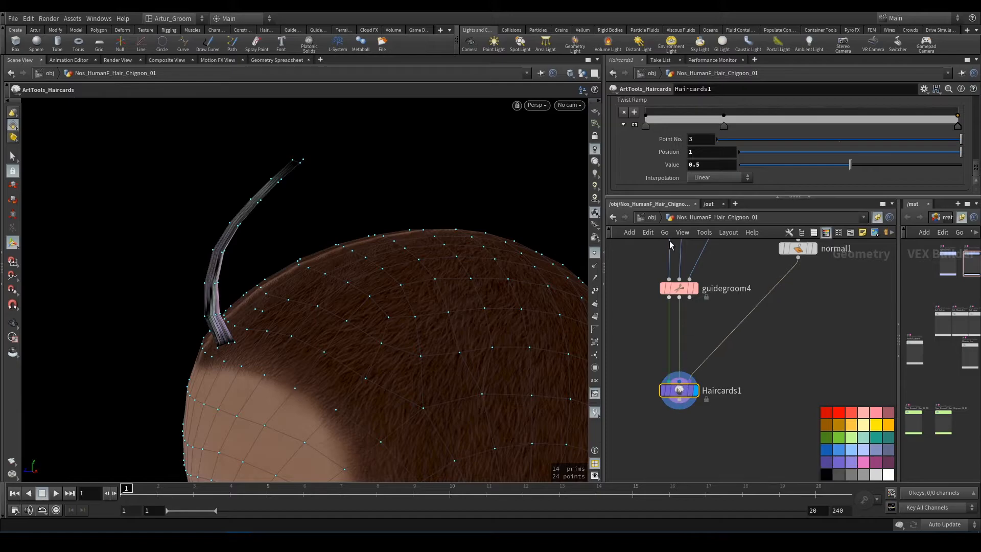
mouse_move(699, 193)
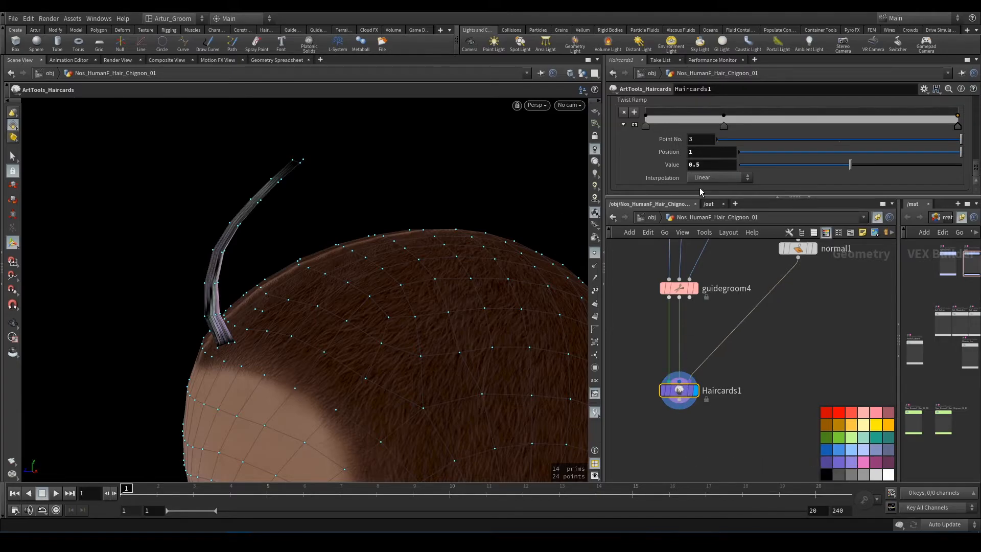
scroll(down, 3)
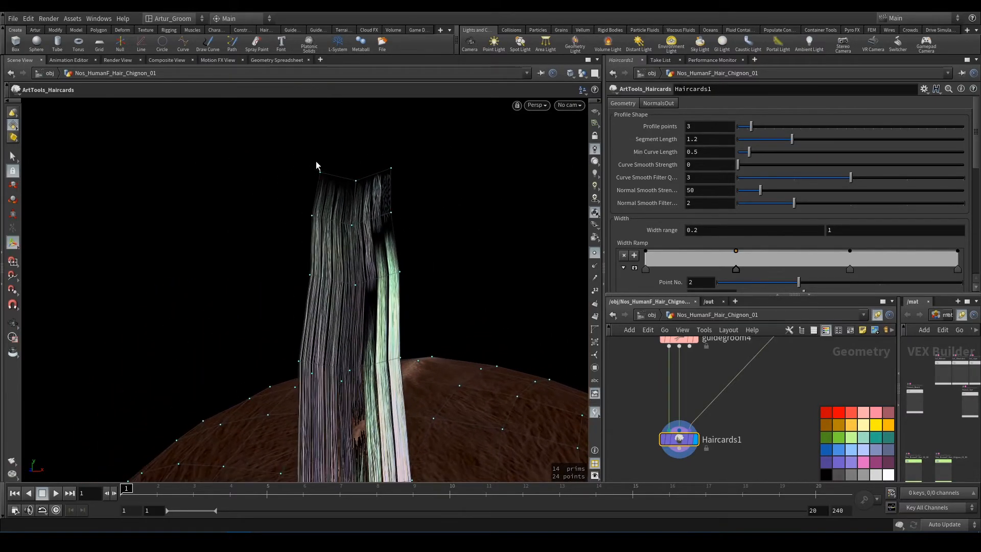
mouse_move(376, 187)
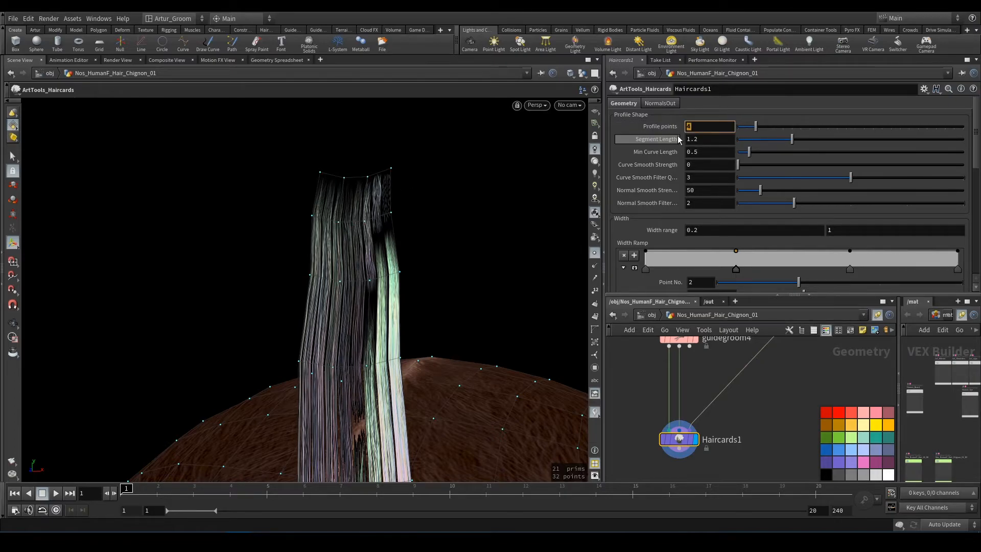
Try 6 profile points, then select the Segment Length field to enter 1
text(6)
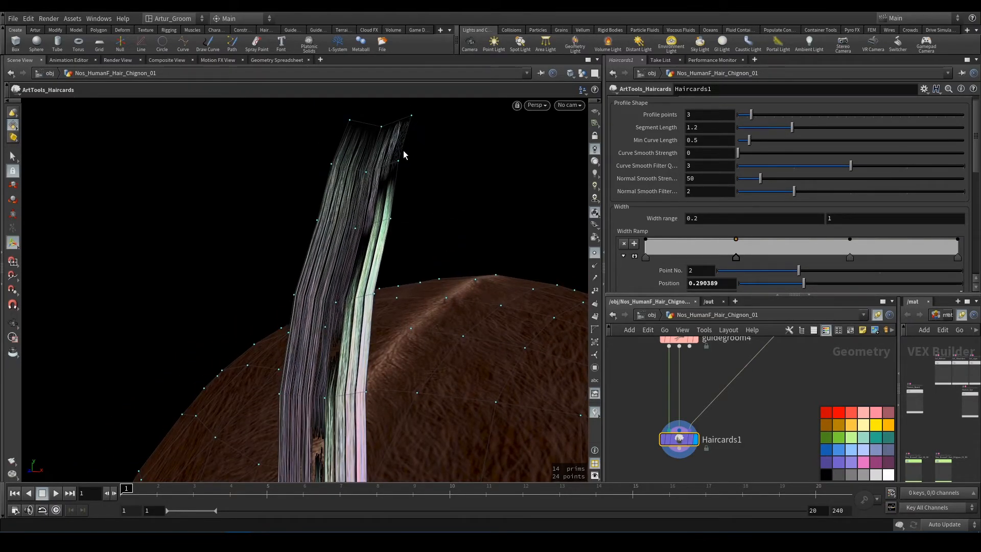
triple_click(707, 127)
text(1)
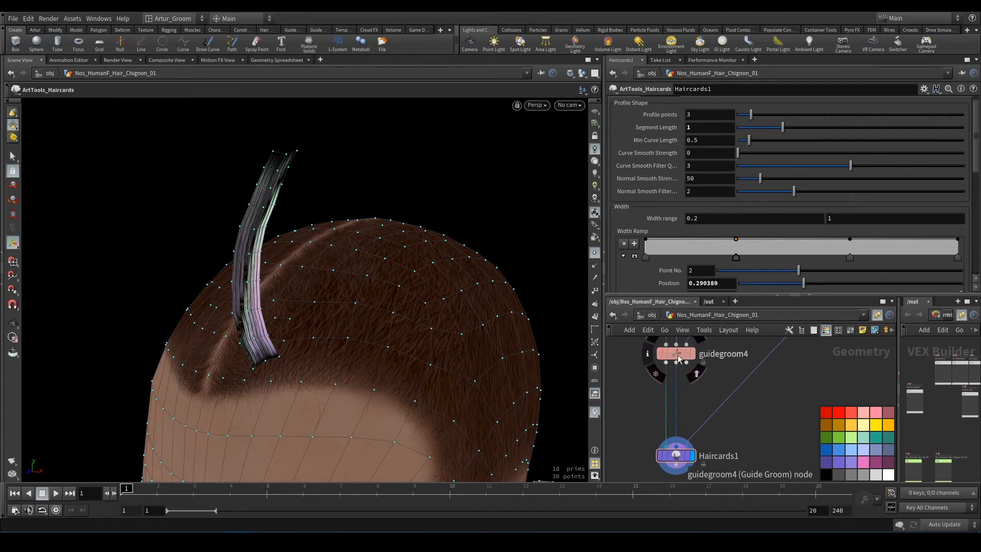
Re-sculpt the guide strand in guidegroom4 into a bent zigzag, then view the Haircards1 cards
click(674, 353)
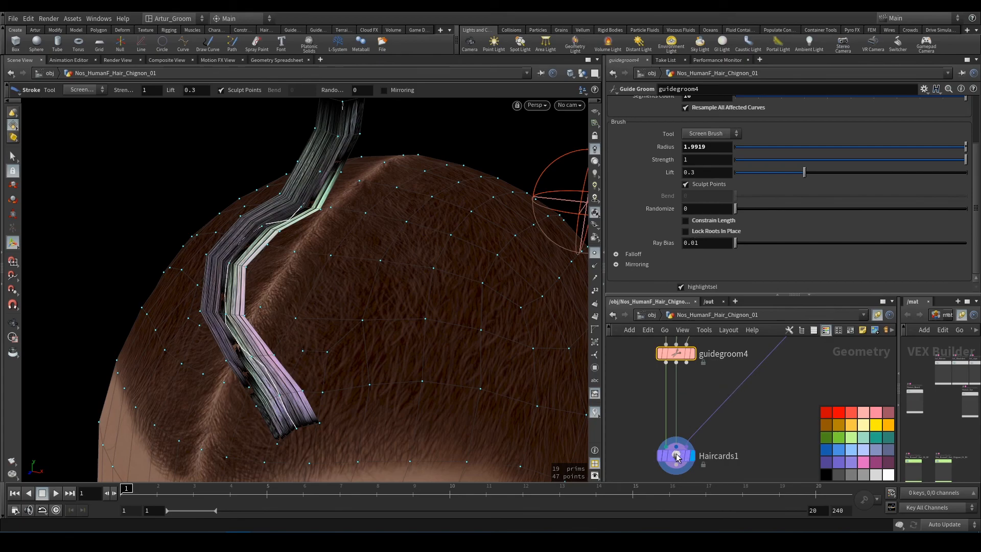
click(675, 455)
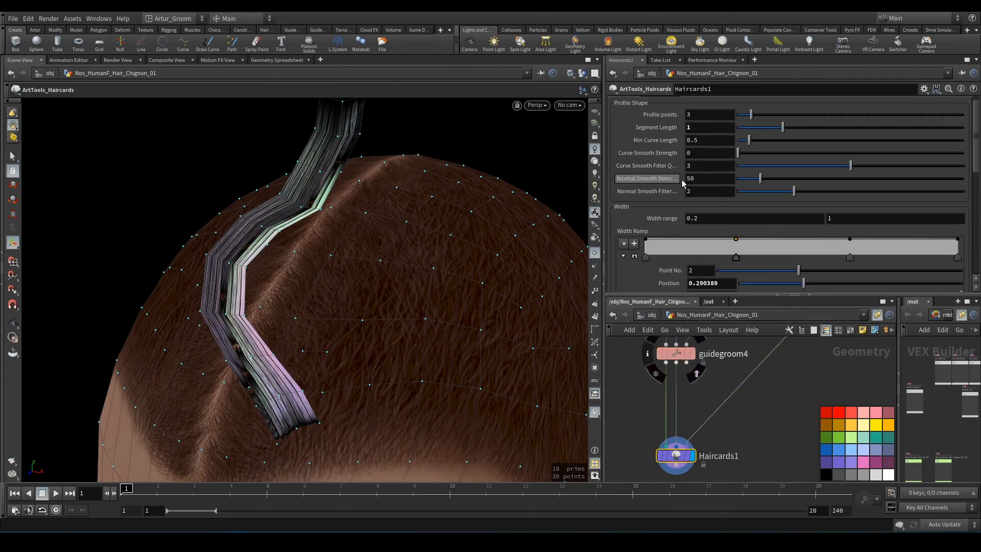